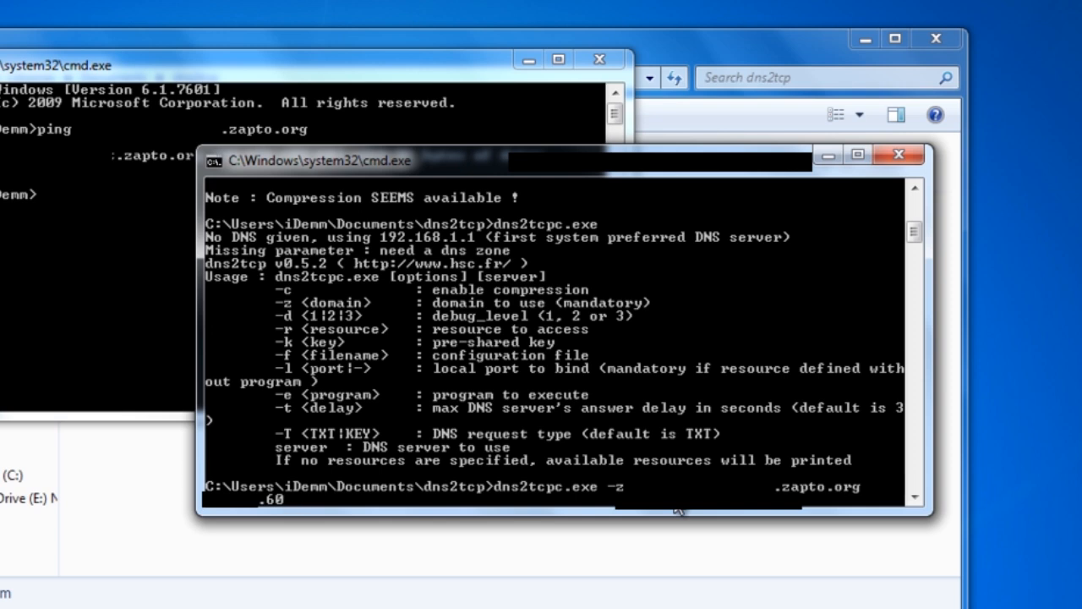
{"action": "type", "text": "-l"}
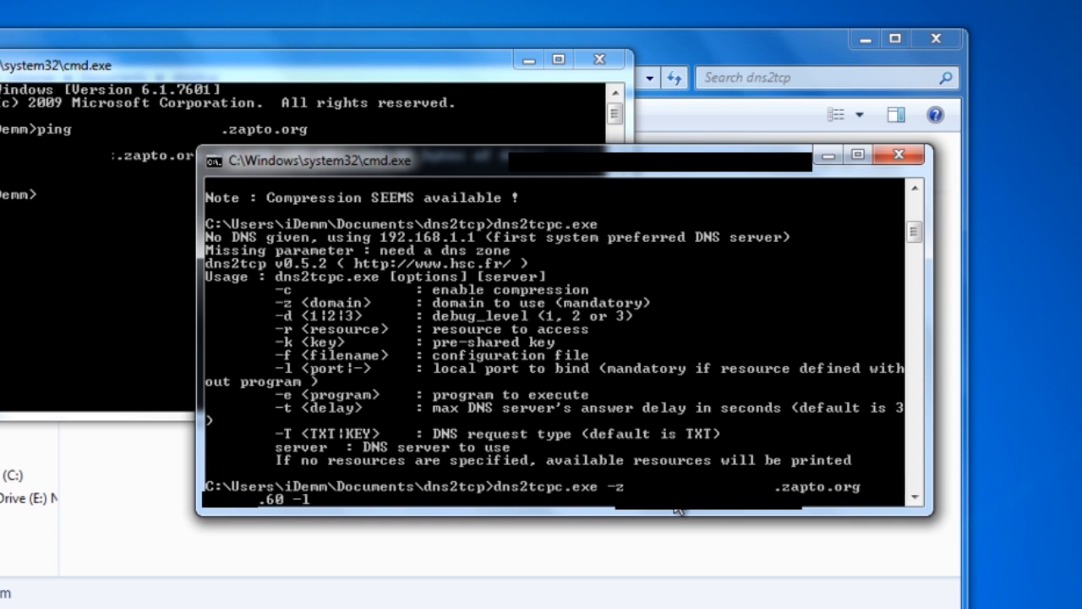
{"action": "type", "text": "8"}
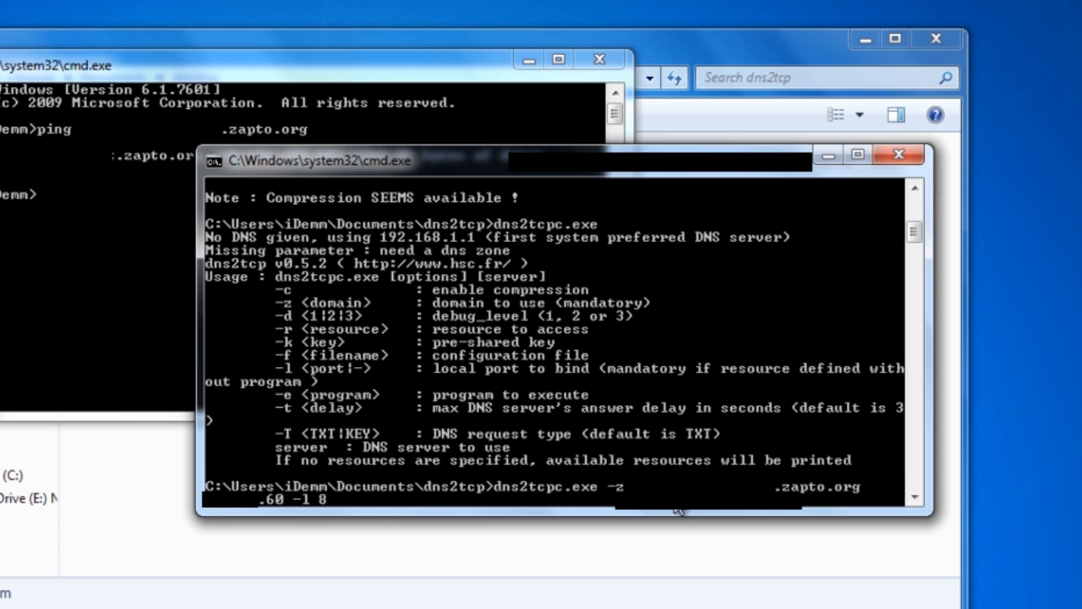
{"action": "type", "text": "8080"}
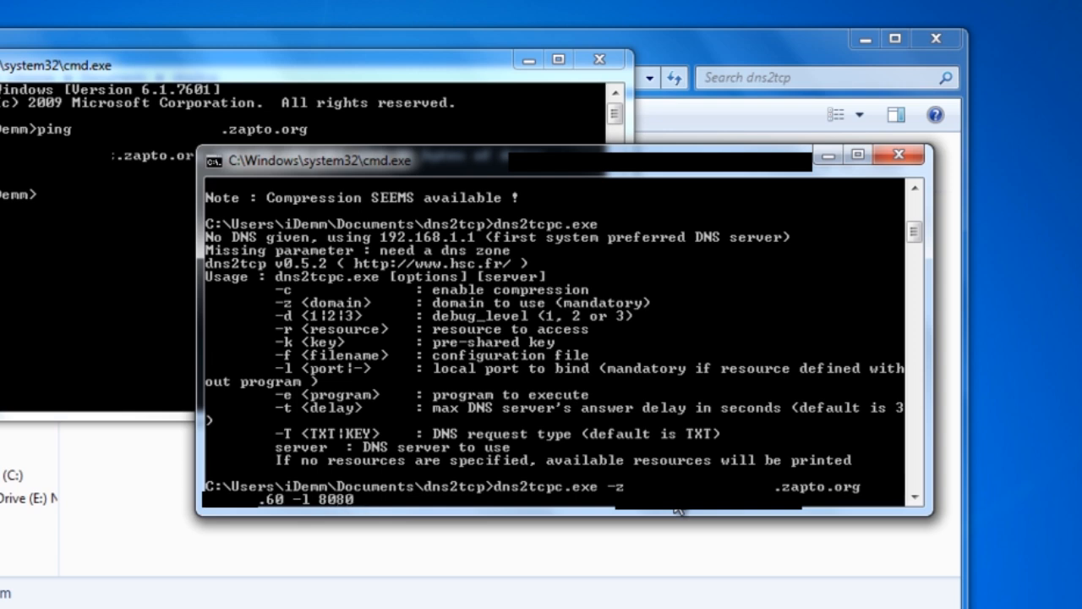
{"action": "type", "text": "sh"}
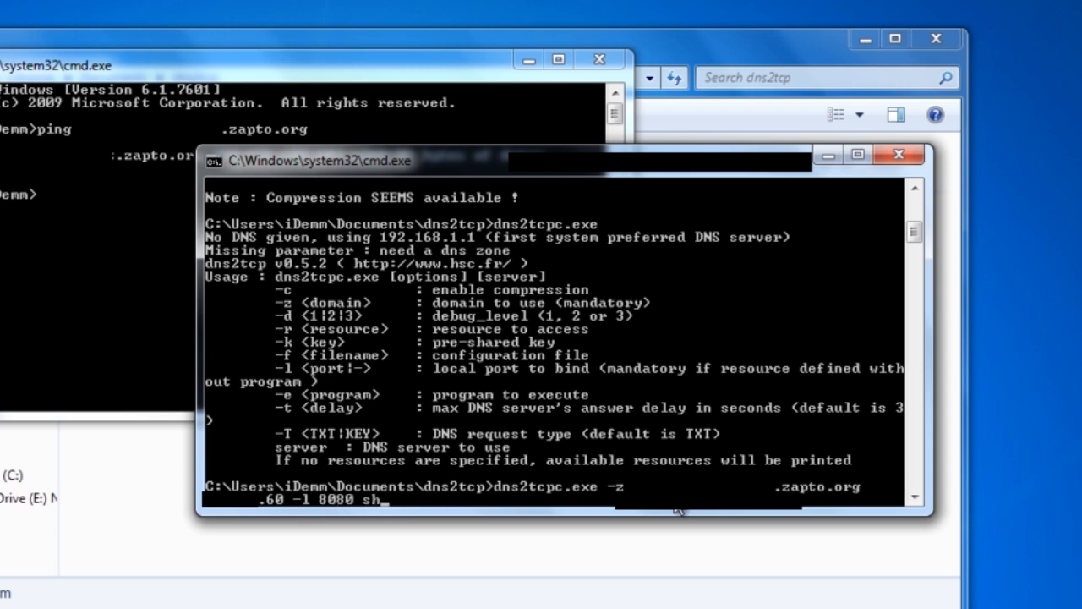